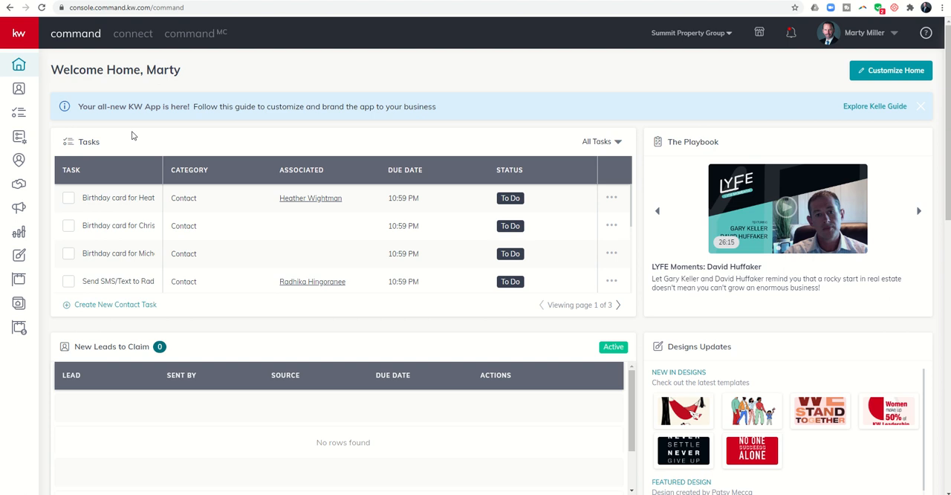
pyautogui.moveTo(18, 208)
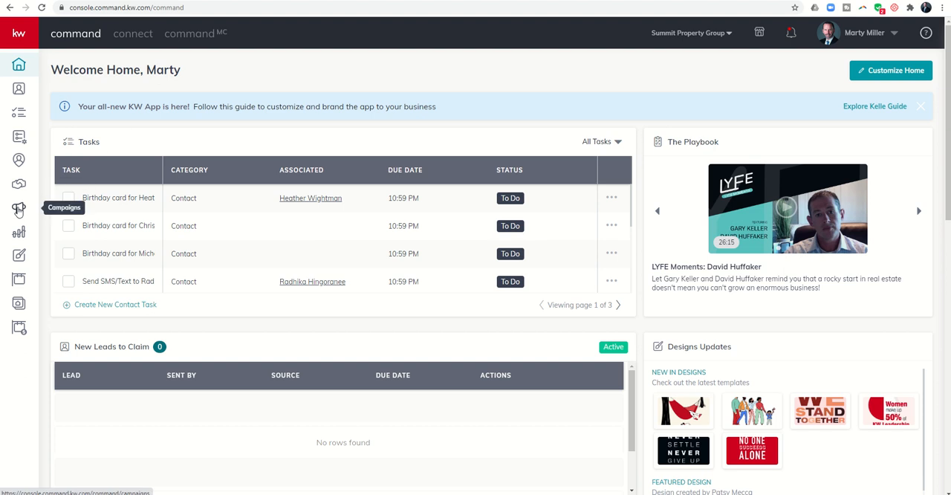
# Step: Go to the Campaigns dashboard from the left sidebar
pyautogui.click(17, 211)
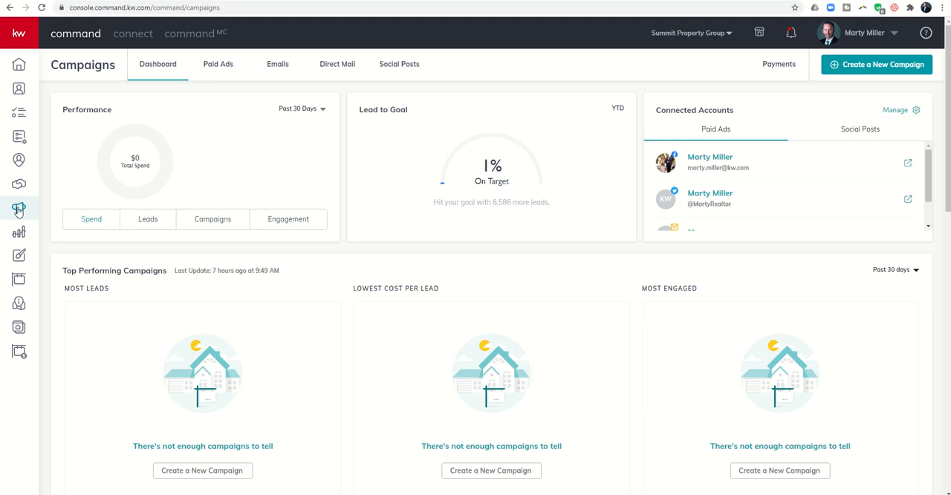
pyautogui.moveTo(21, 211)
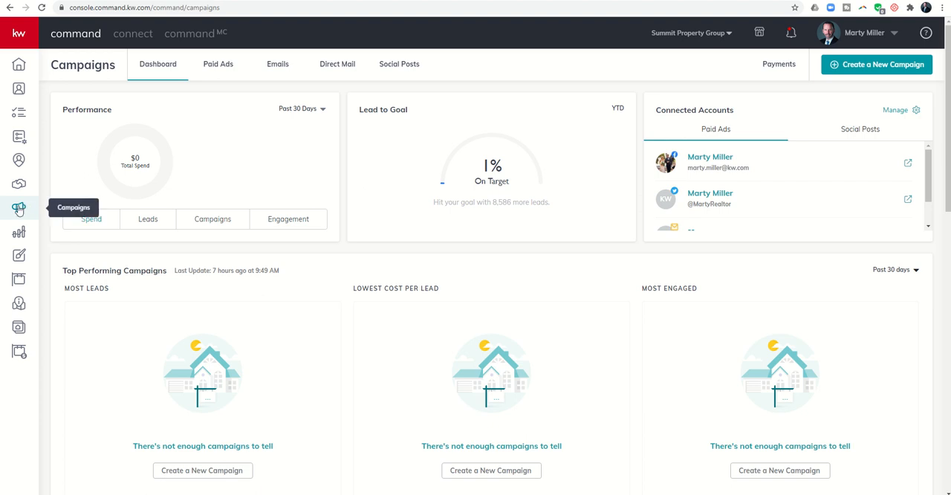
pyautogui.moveTo(681, 107)
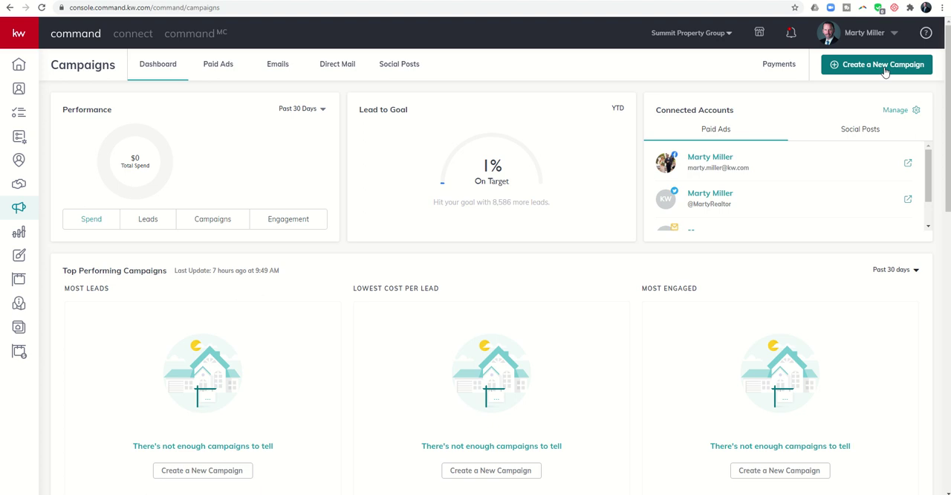
# Step: Create an Email campaign named 'Thanksgiving Day' with the Brand Awareness goal and set it up
pyautogui.click(881, 63)
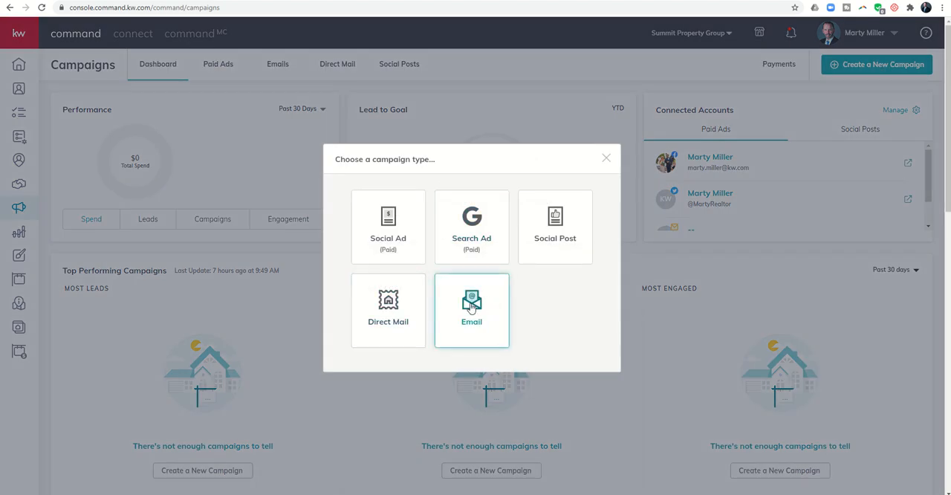
pyautogui.click(473, 305)
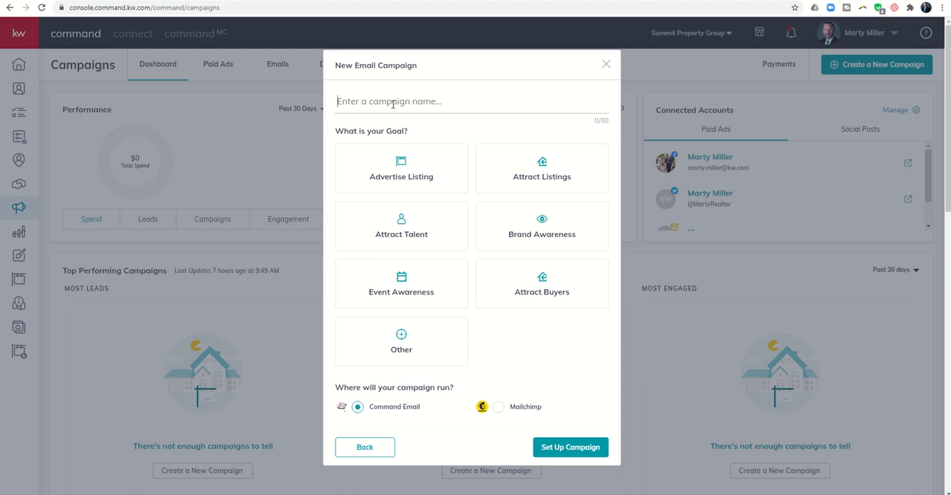
pyautogui.write('Thanksgiving')
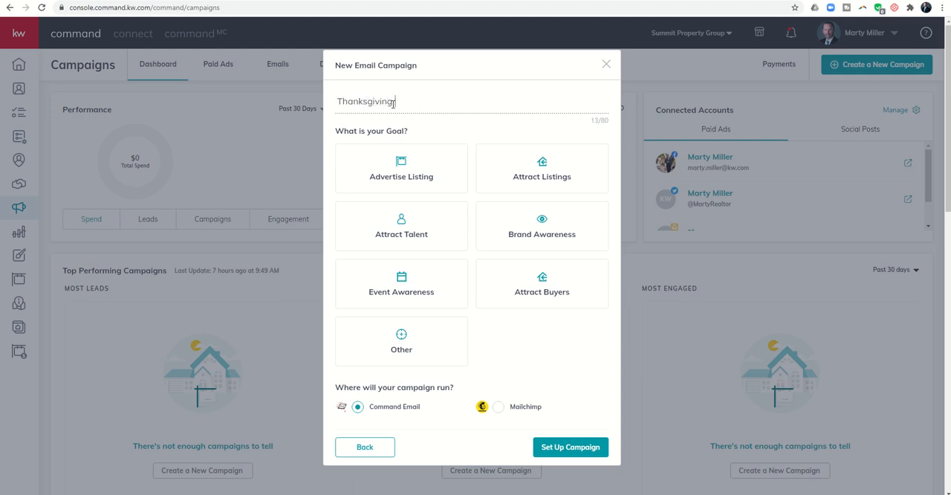
pyautogui.write('Day')
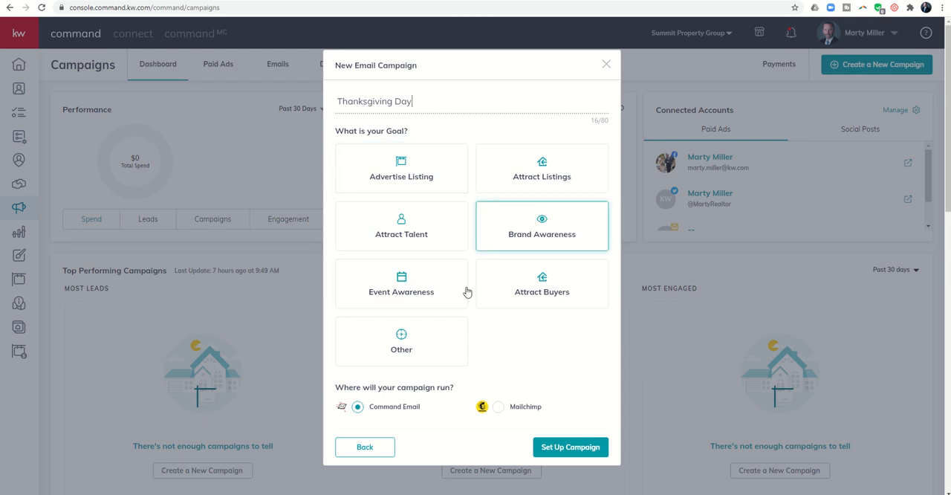
pyautogui.click(541, 219)
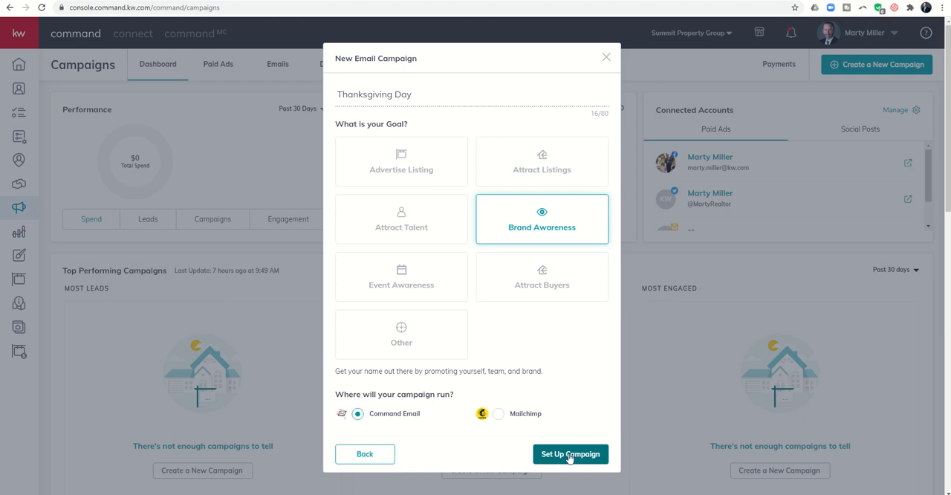
pyautogui.click(573, 453)
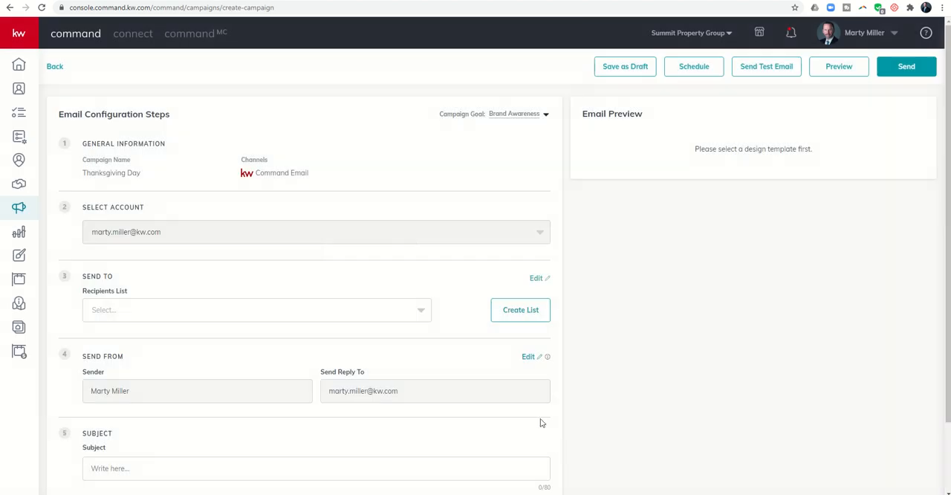
pyautogui.moveTo(329, 229)
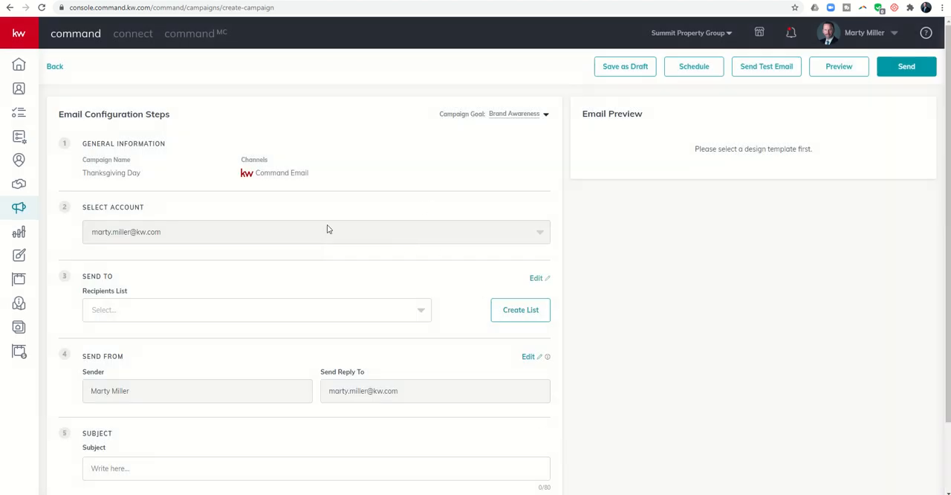
# Step: Target Buyer List 7-24-20 as recipients and begin a Happy Thanksgiving subject line
pyautogui.click(256, 311)
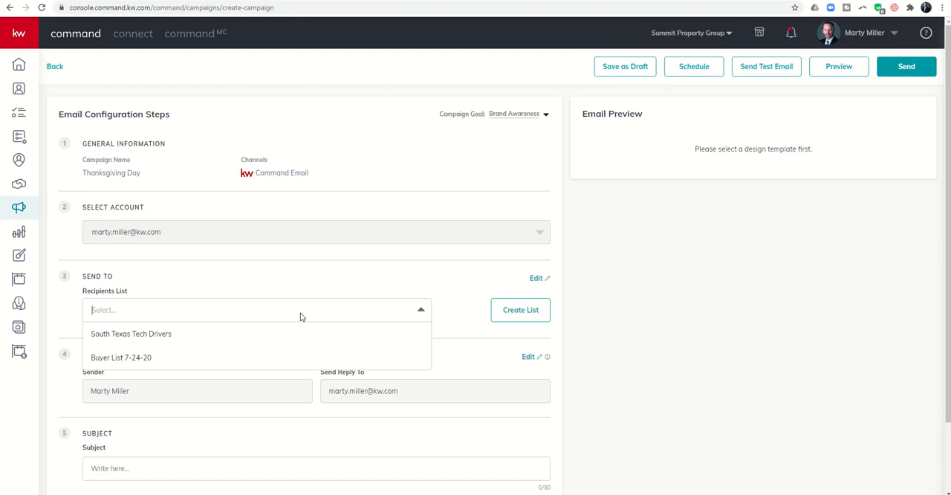
pyautogui.moveTo(141, 357)
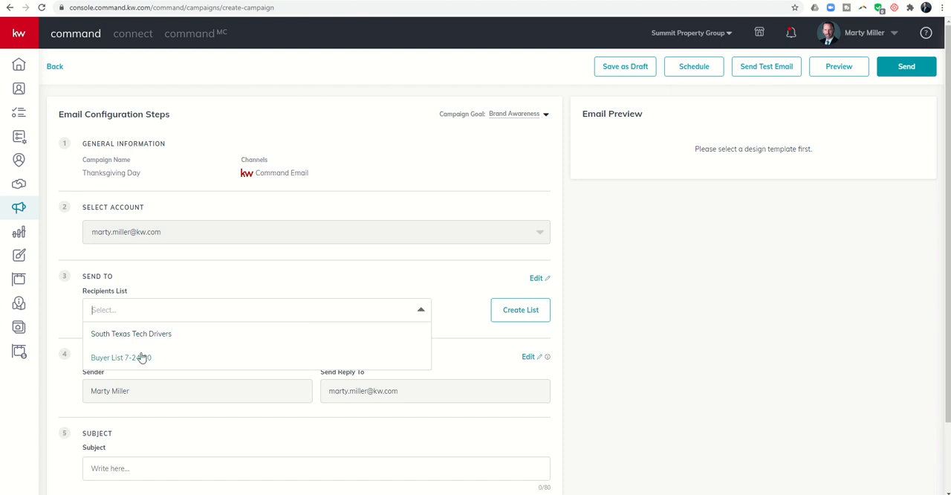
pyautogui.moveTo(134, 361)
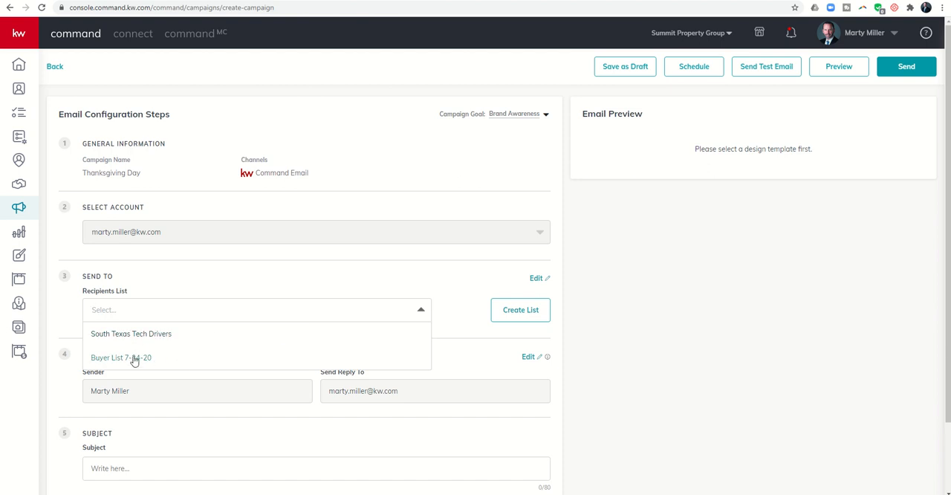
pyautogui.click(121, 357)
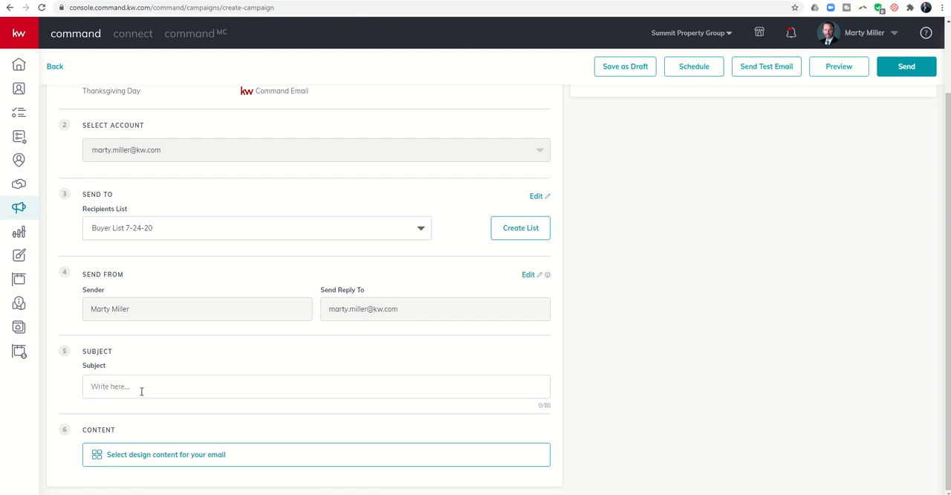
pyautogui.write('Thank')
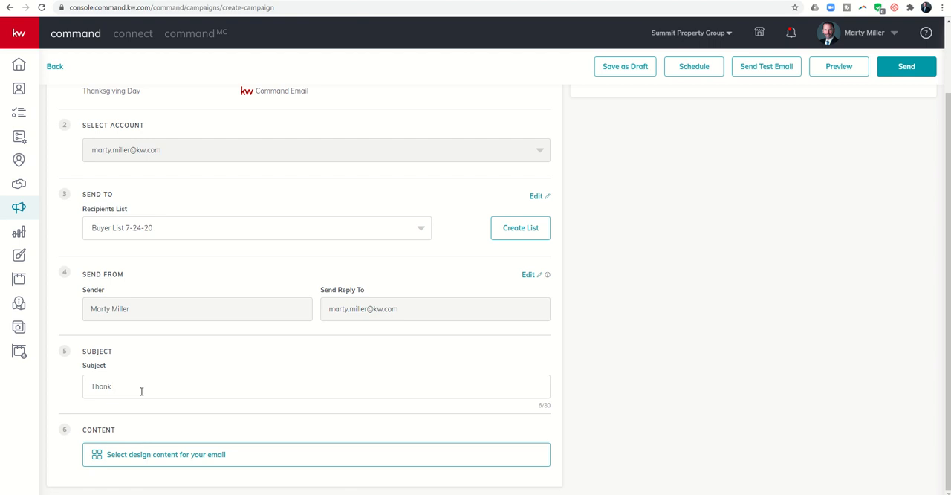
pyautogui.write('Hap')
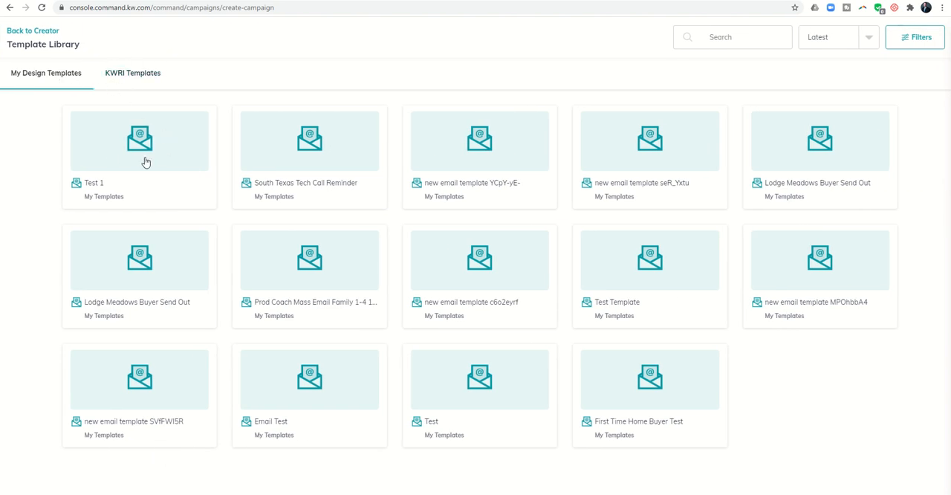
pyautogui.moveTo(146, 141)
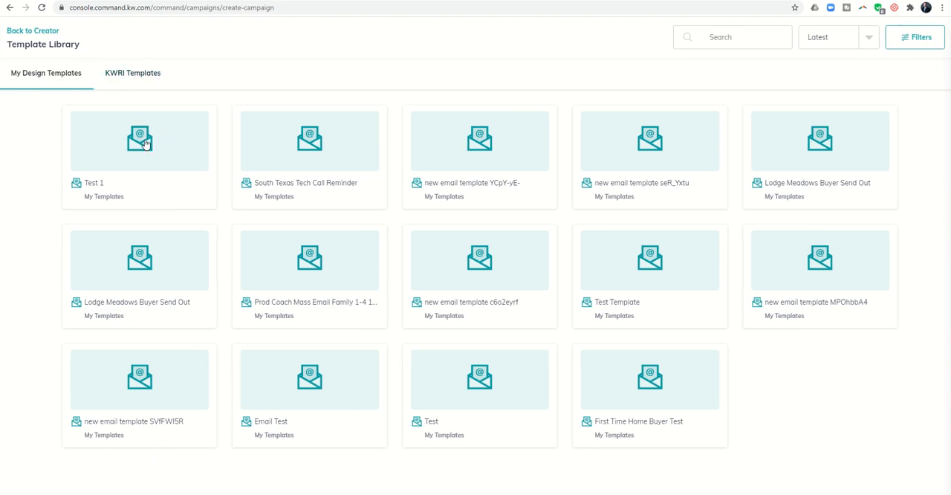
pyautogui.moveTo(132, 119)
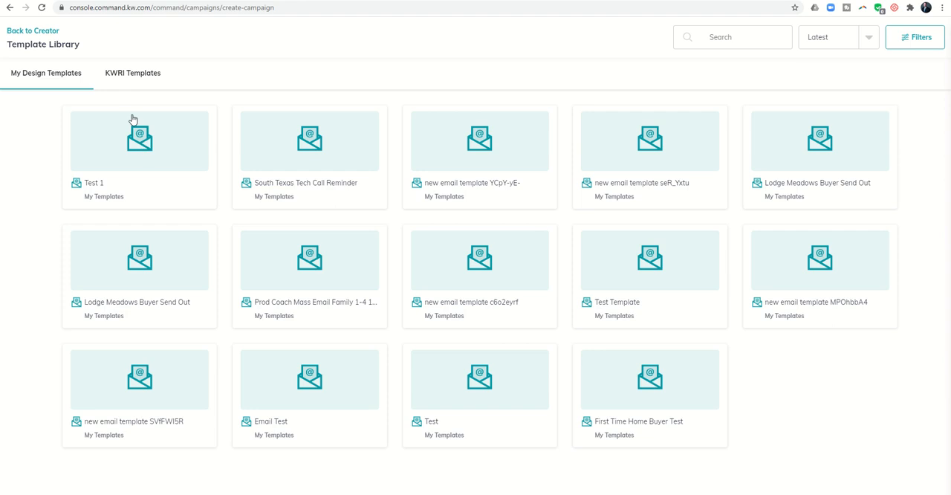
# Step: Choose the Test 1 design template from My Design Templates as the email content
pyautogui.click(140, 141)
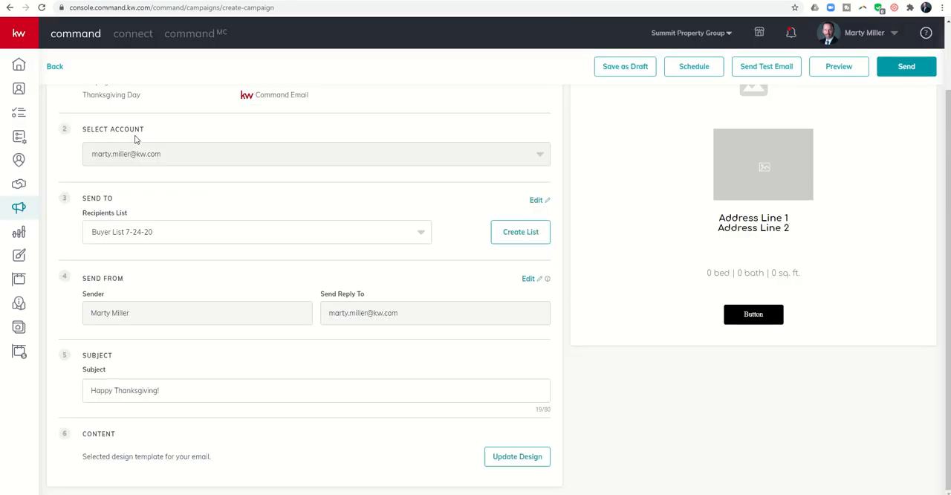
pyautogui.moveTo(725, 175)
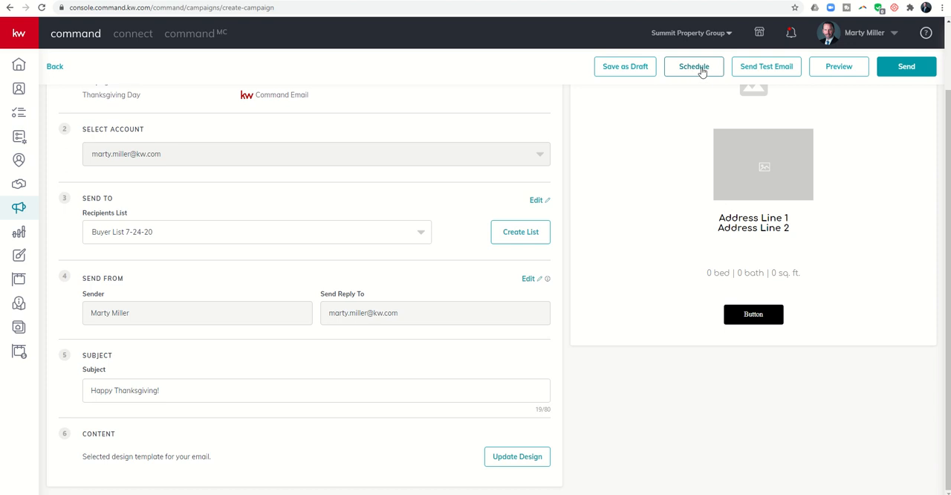
pyautogui.moveTo(693, 68)
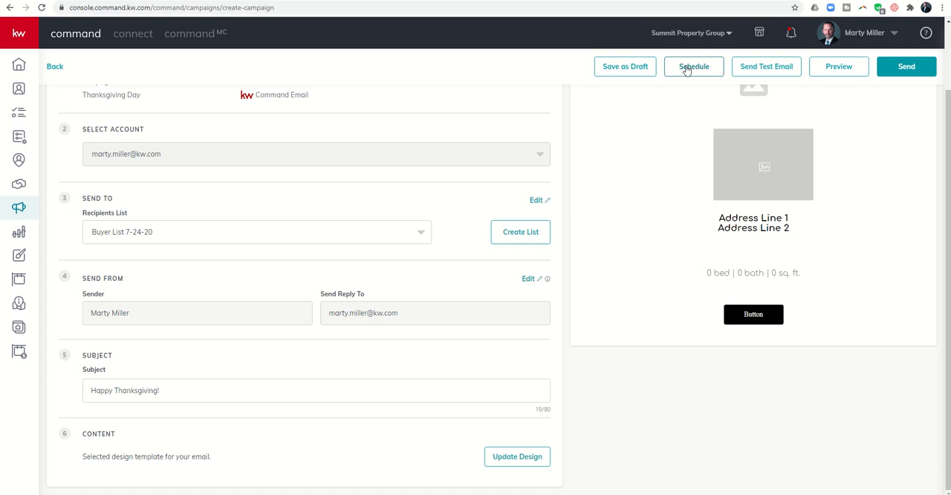
pyautogui.moveTo(696, 75)
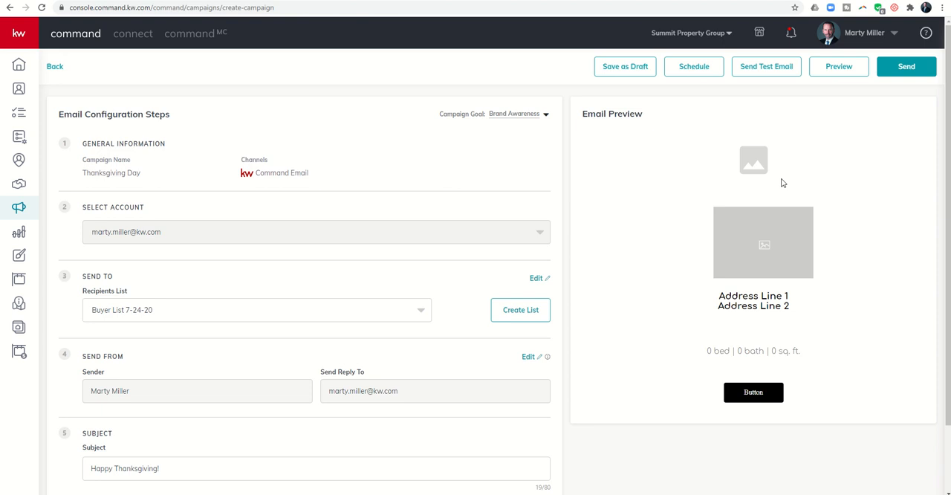
pyautogui.moveTo(673, 336)
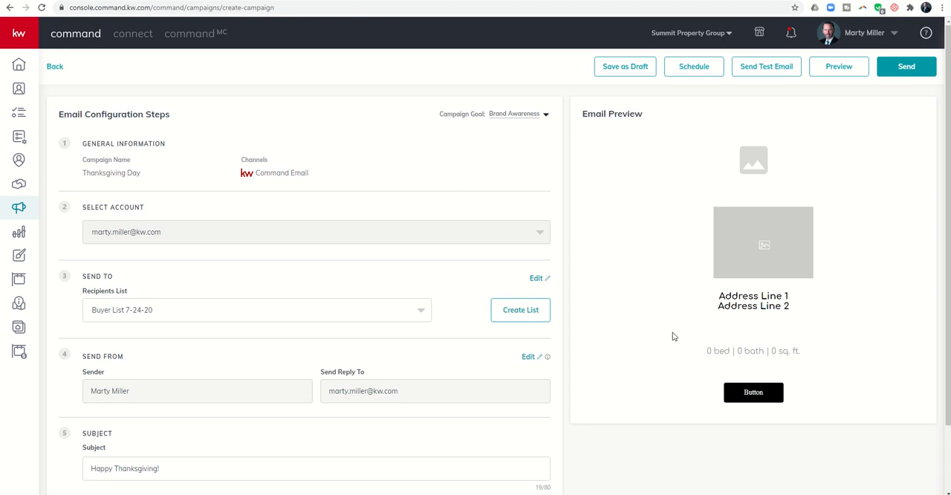
pyautogui.moveTo(310, 431)
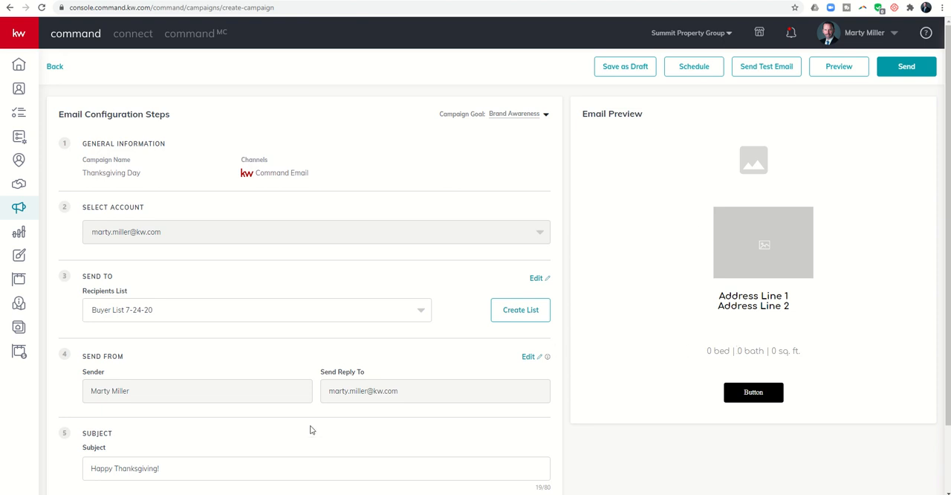
pyautogui.moveTo(477, 270)
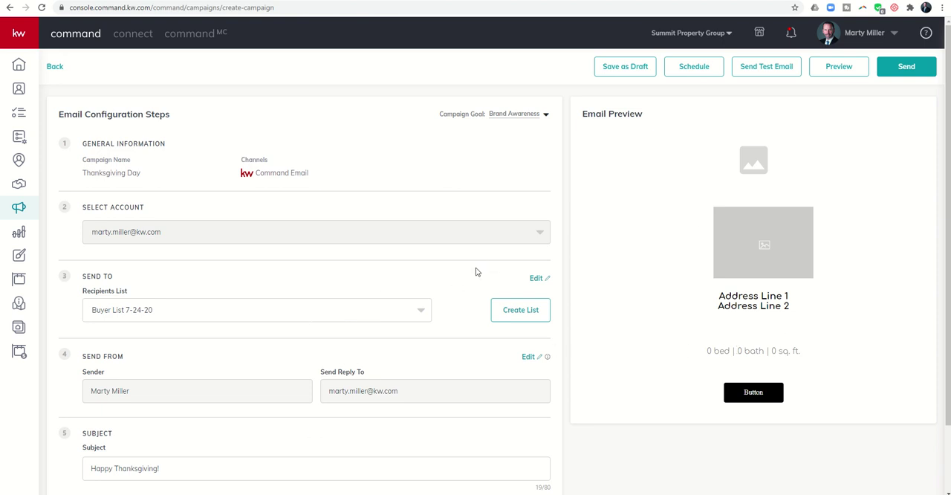
pyautogui.moveTo(669, 88)
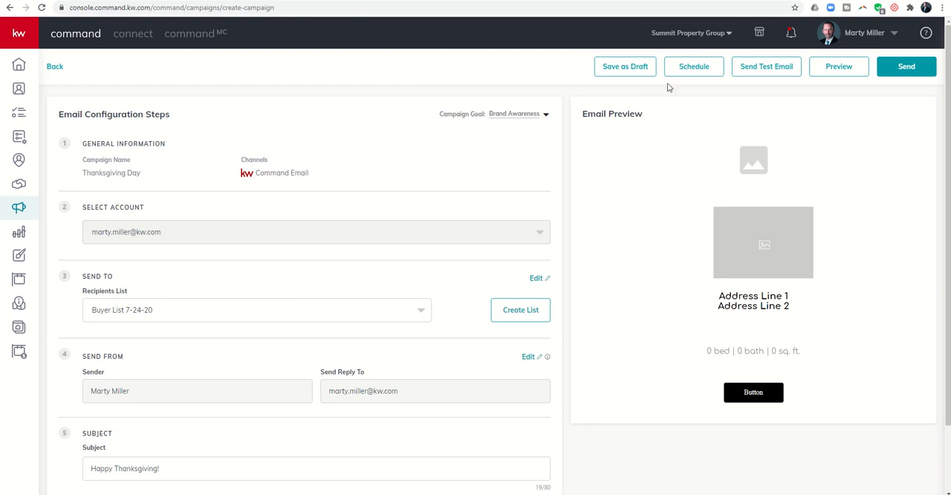
# Step: Bring up the Schedule Campaign dialog for the email
pyautogui.click(693, 67)
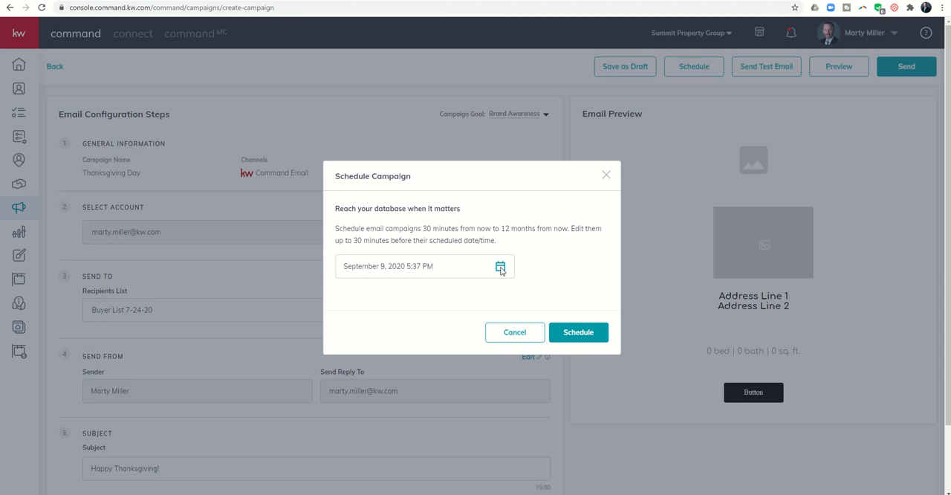
# Step: Set the send date to November 25, 2020 at 9:00 AM, apply it and schedule the campaign
pyautogui.click(493, 266)
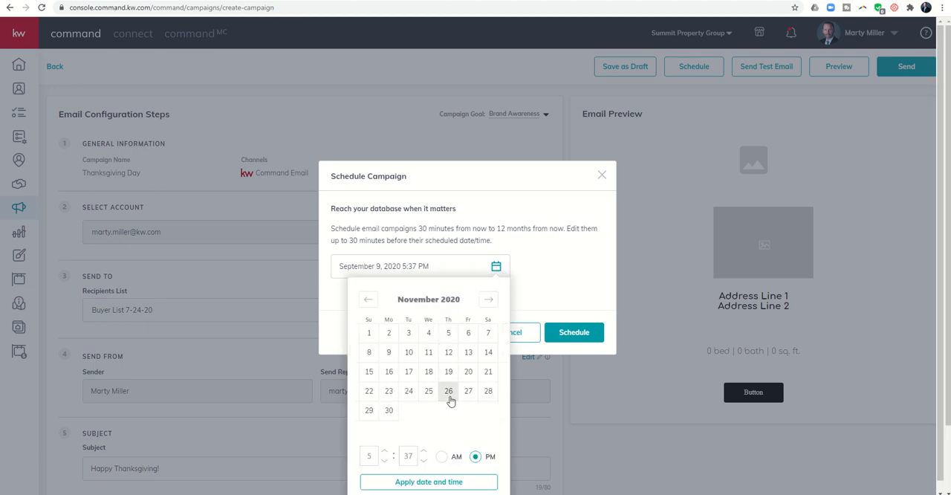
pyautogui.moveTo(449, 395)
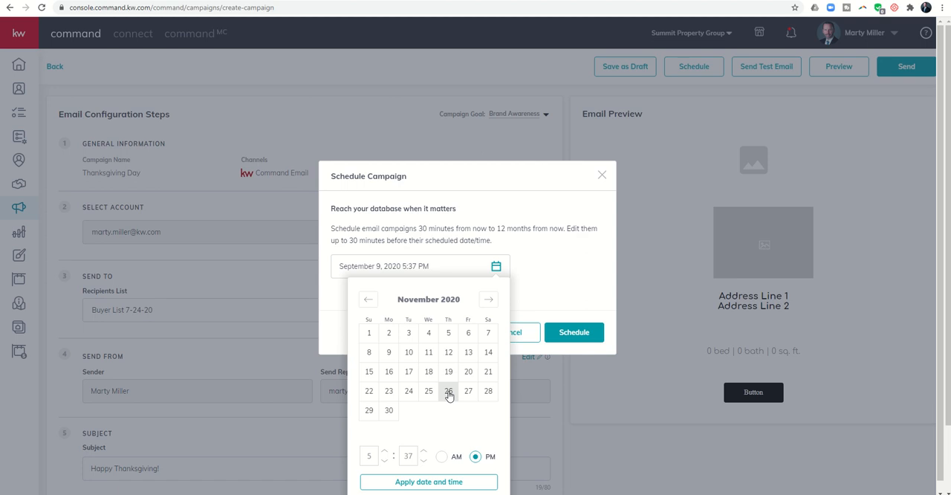
pyautogui.click(449, 391)
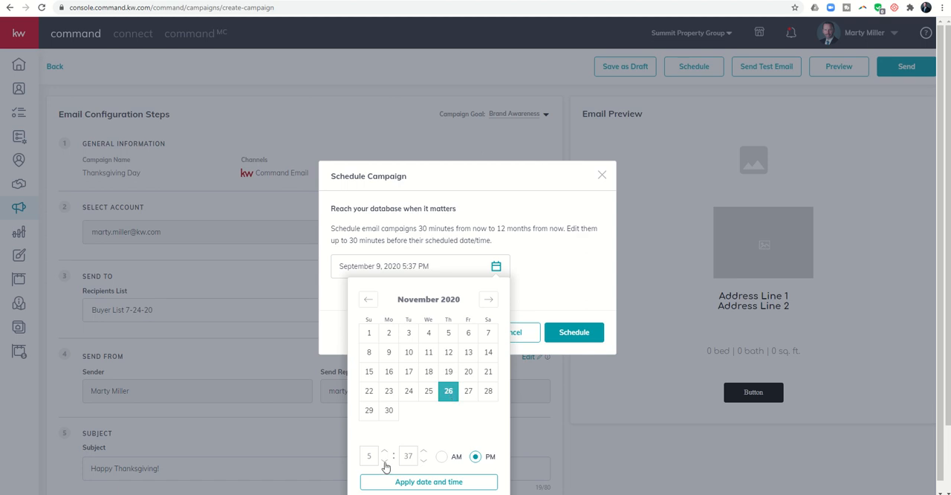
pyautogui.click(428, 391)
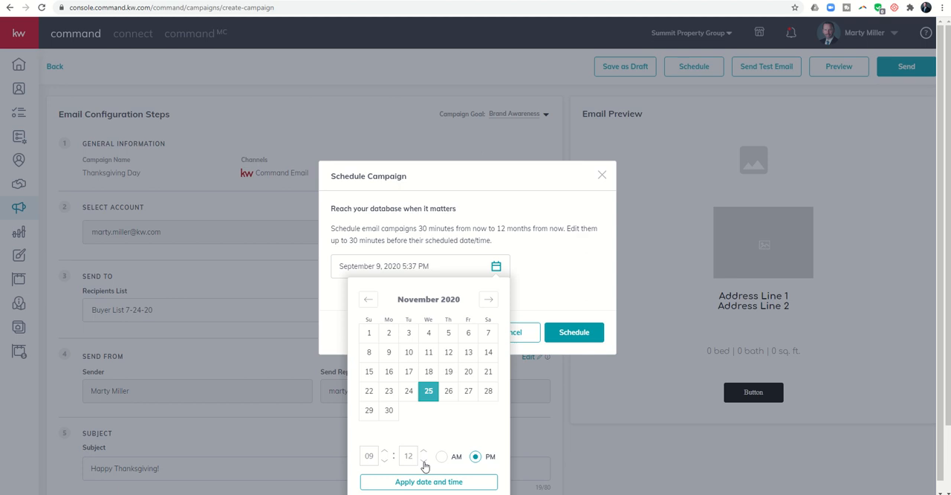
pyautogui.click(422, 464)
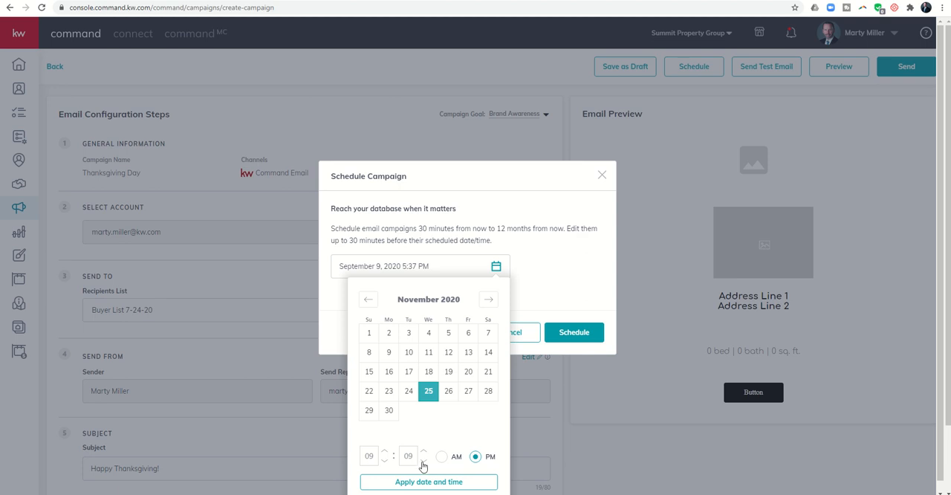
pyautogui.click(425, 464)
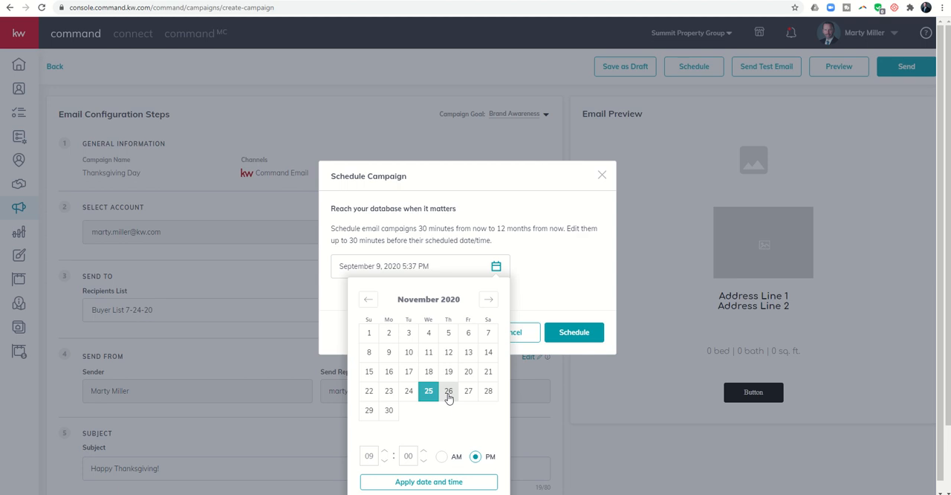
pyautogui.click(434, 455)
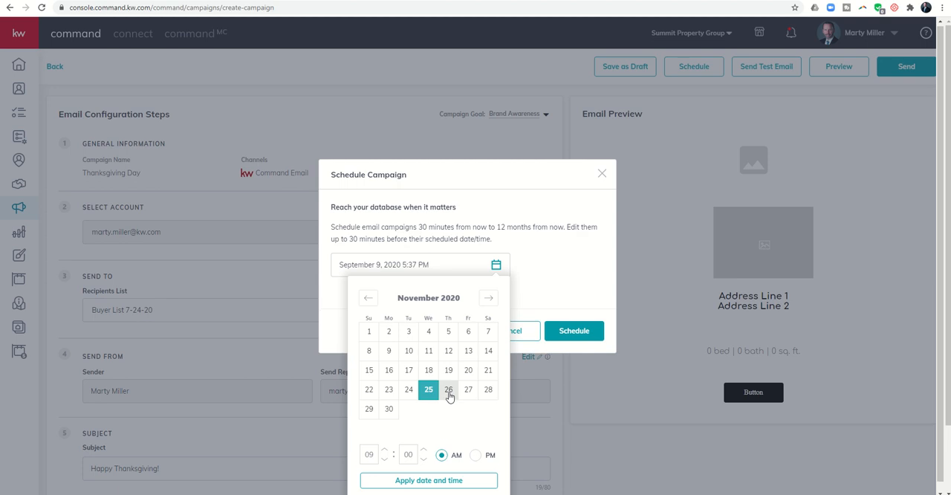
pyautogui.click(428, 480)
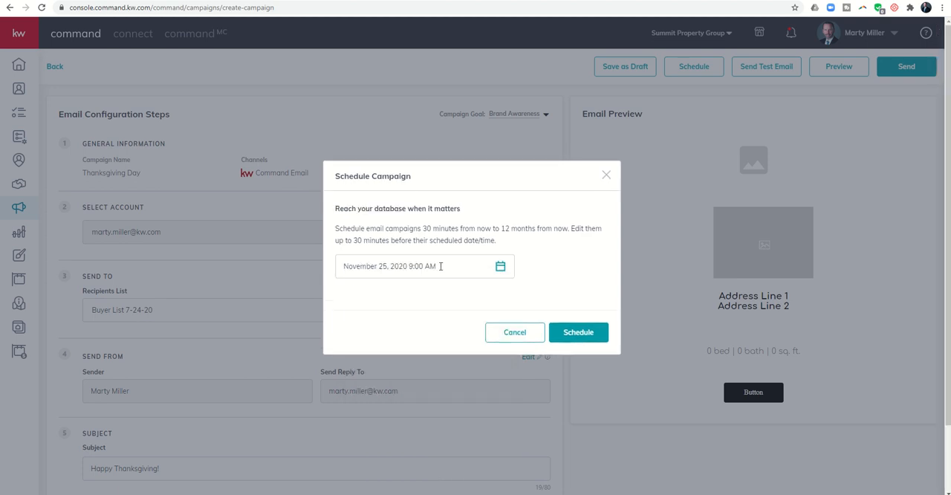
pyautogui.moveTo(580, 333)
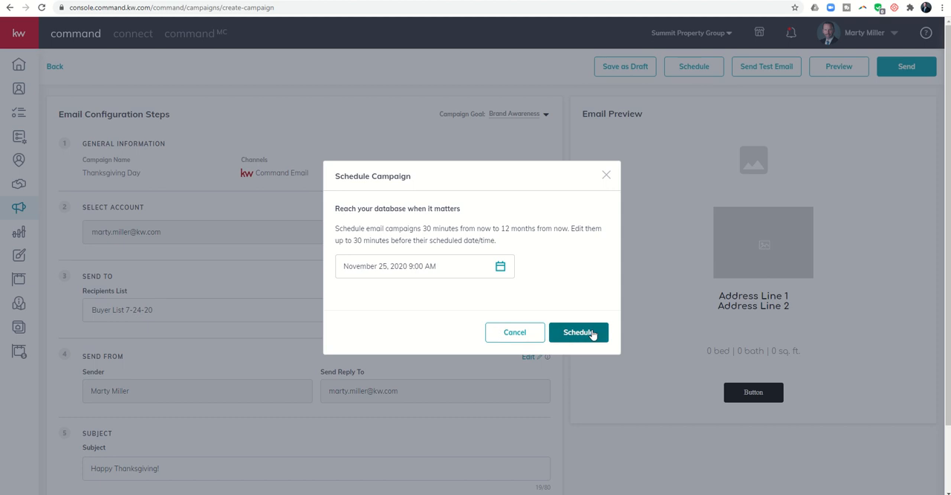
pyautogui.click(580, 333)
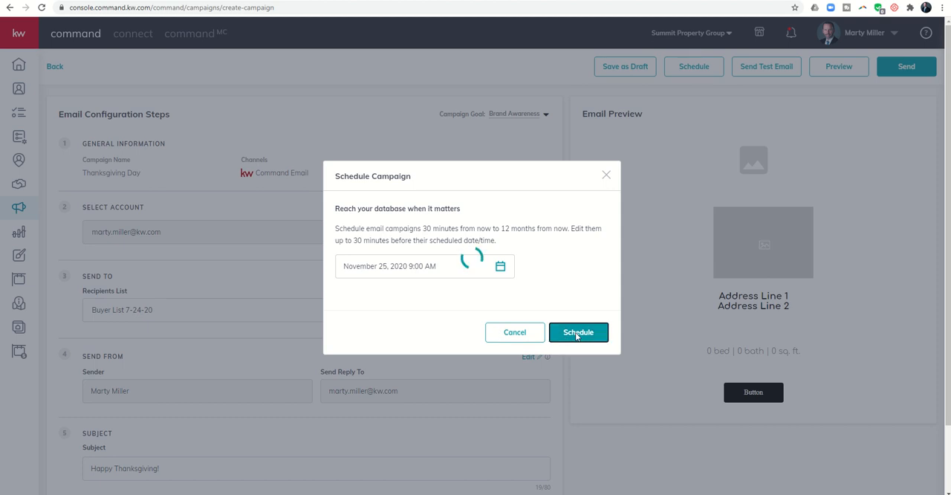
pyautogui.click(578, 333)
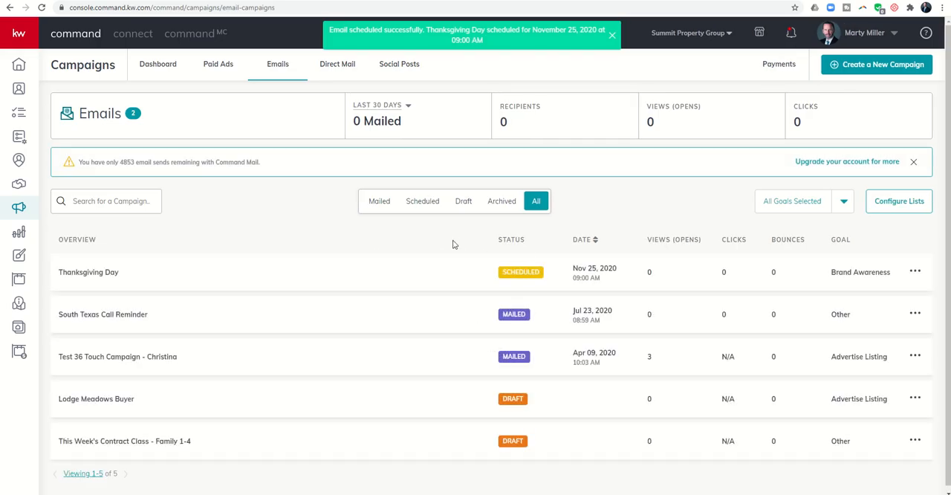
pyautogui.moveTo(236, 89)
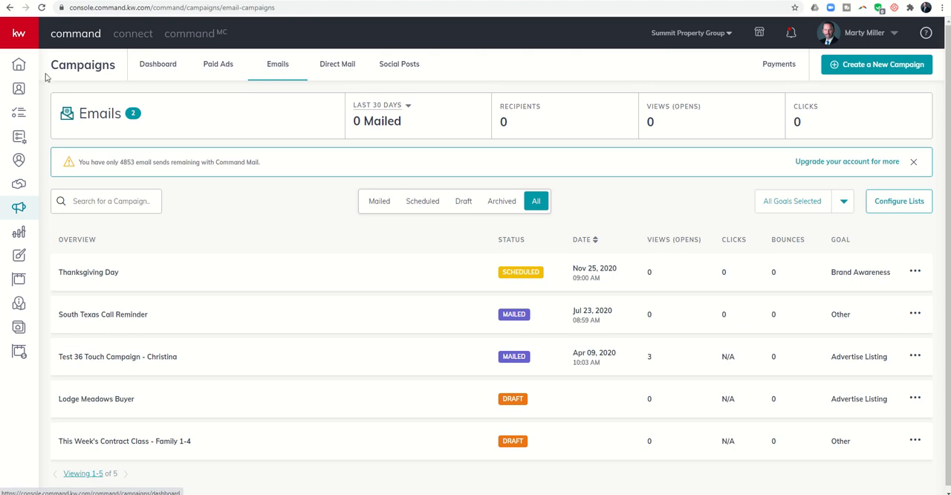
pyautogui.moveTo(122, 273)
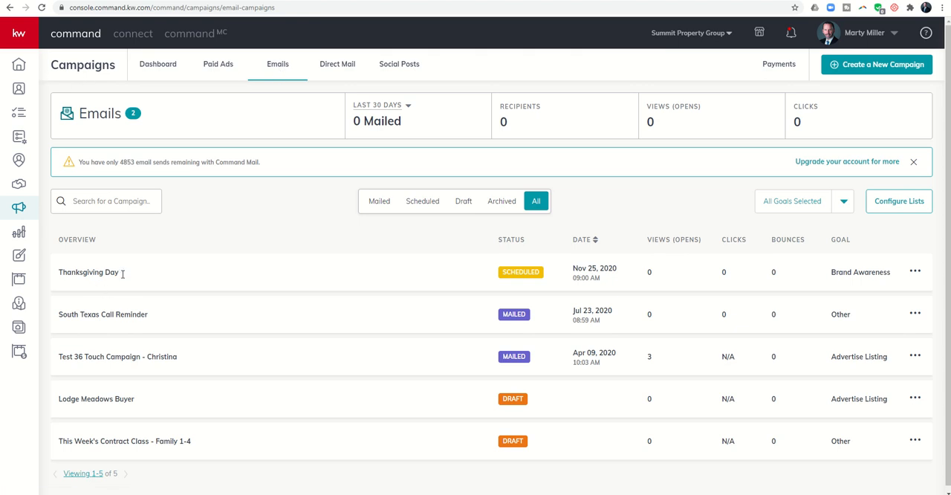
pyautogui.moveTo(68, 268)
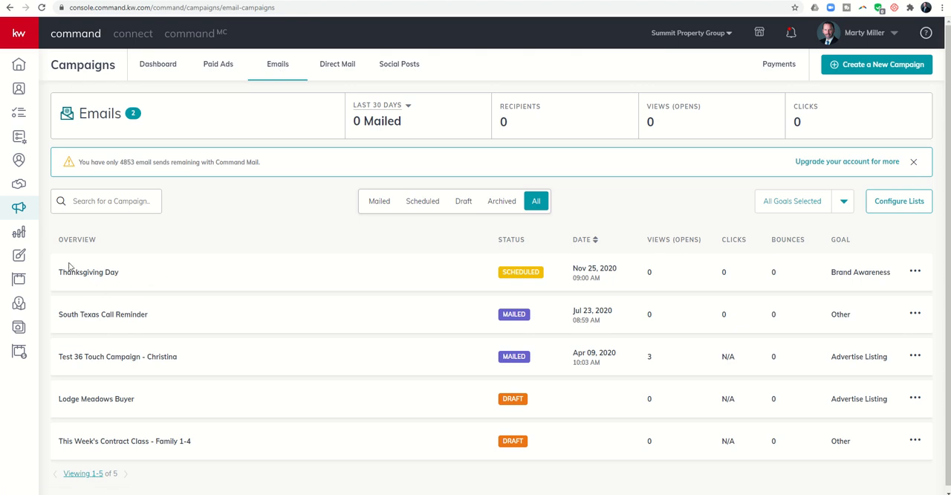
pyautogui.moveTo(511, 275)
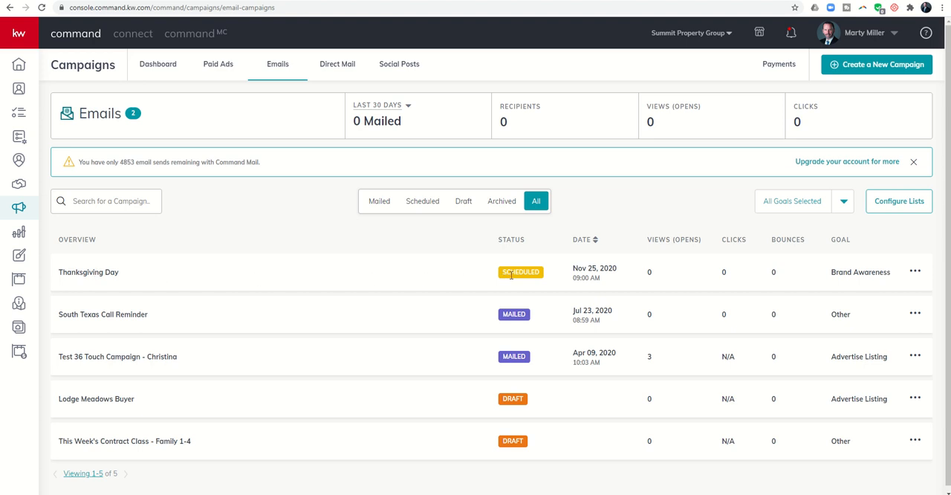
pyautogui.moveTo(612, 273)
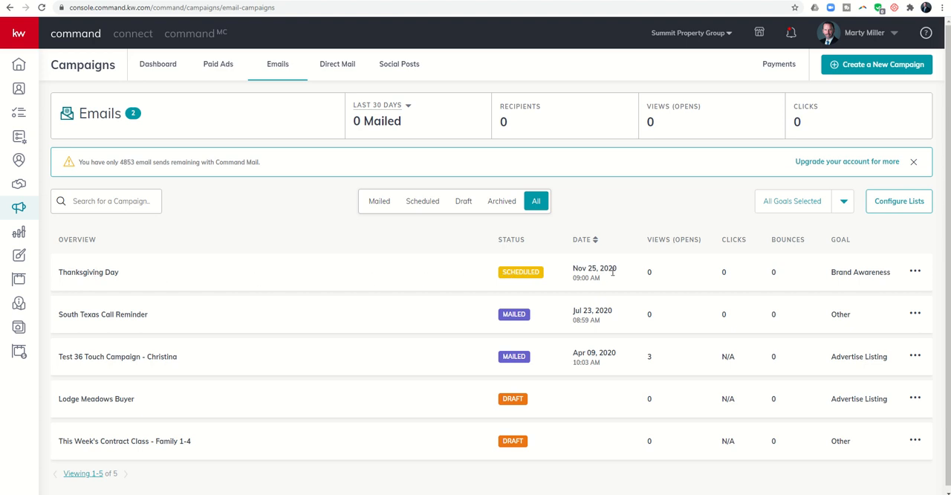
pyautogui.moveTo(607, 297)
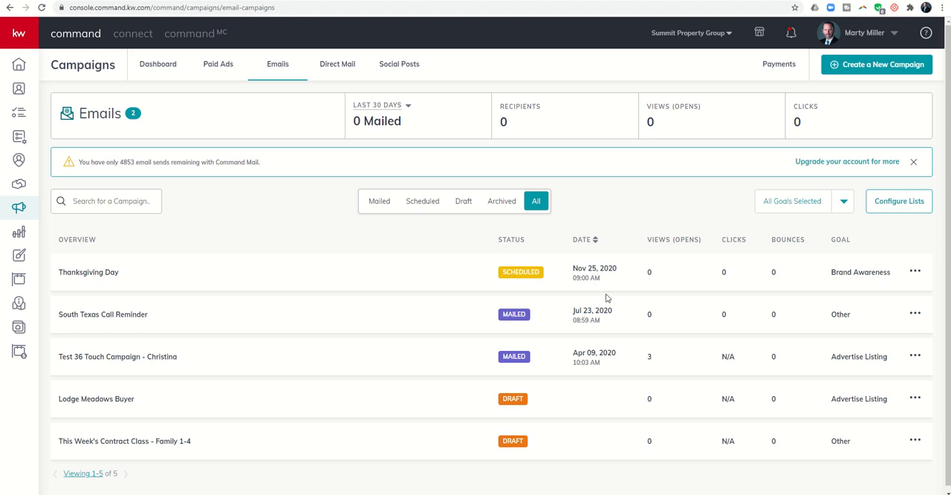
# Step: Show the action menu for the scheduled Thanksgiving Day row on the Emails tab
pyautogui.click(916, 272)
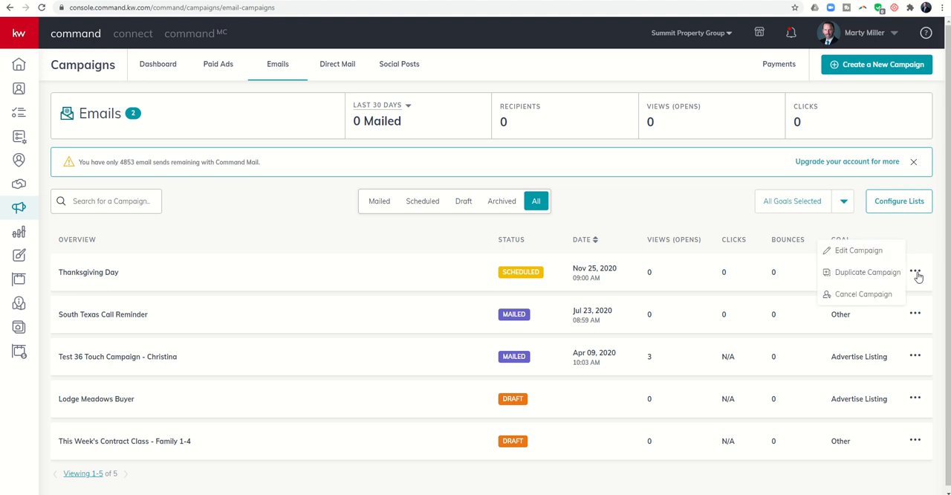
pyautogui.moveTo(868, 255)
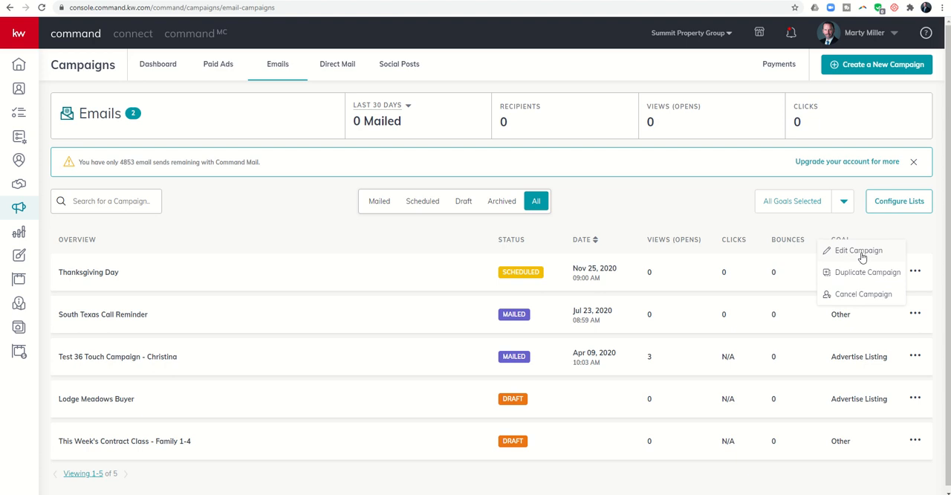
# Step: Choose Edit Campaign to reopen the Thanksgiving Day email configuration
pyautogui.click(859, 250)
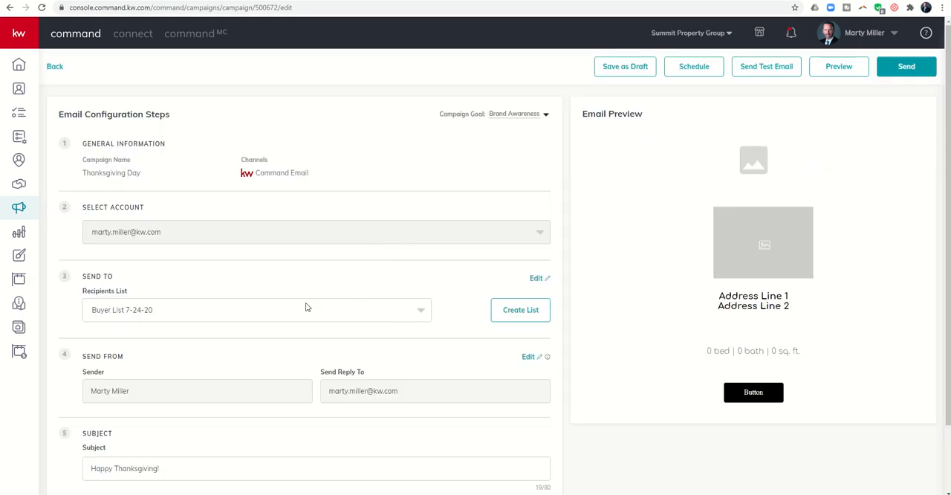
pyautogui.moveTo(635, 169)
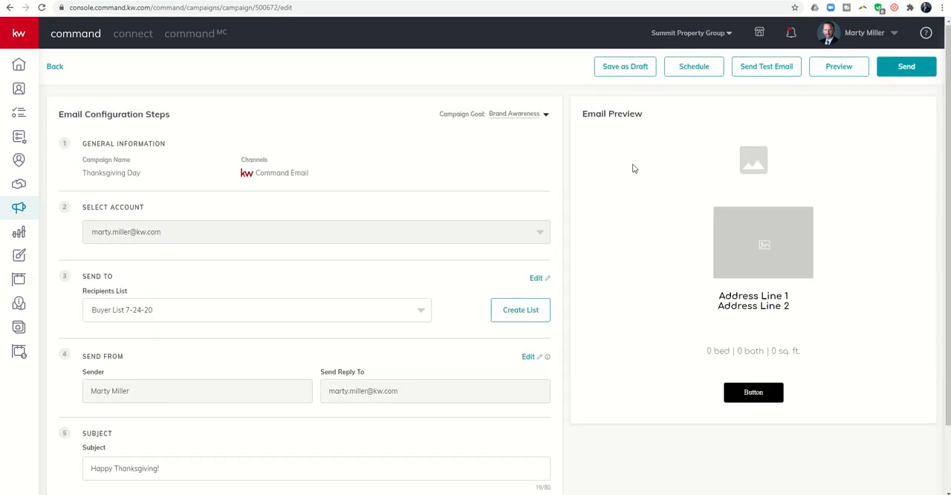
pyautogui.click(694, 67)
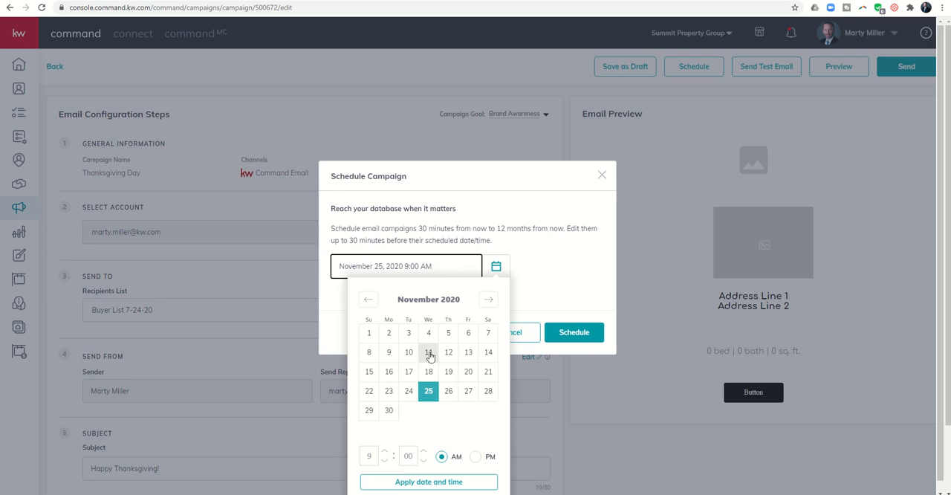
pyautogui.moveTo(602, 175)
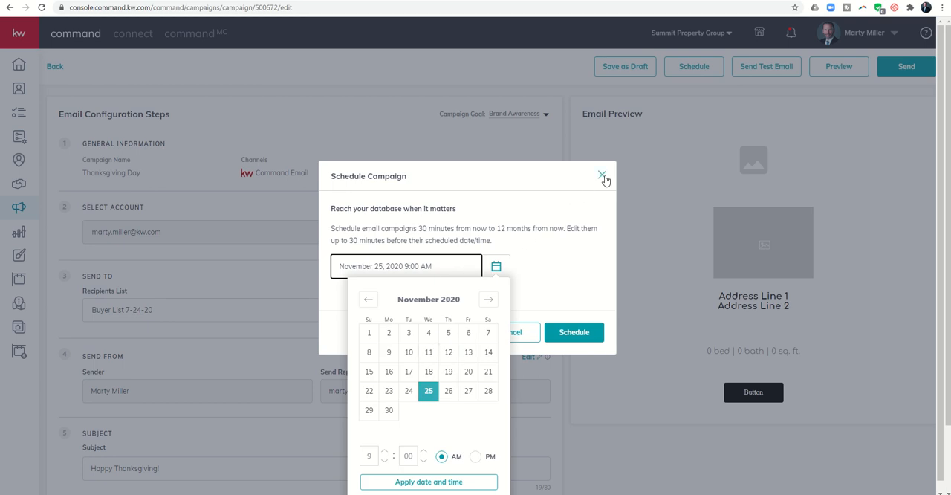
pyautogui.click(601, 175)
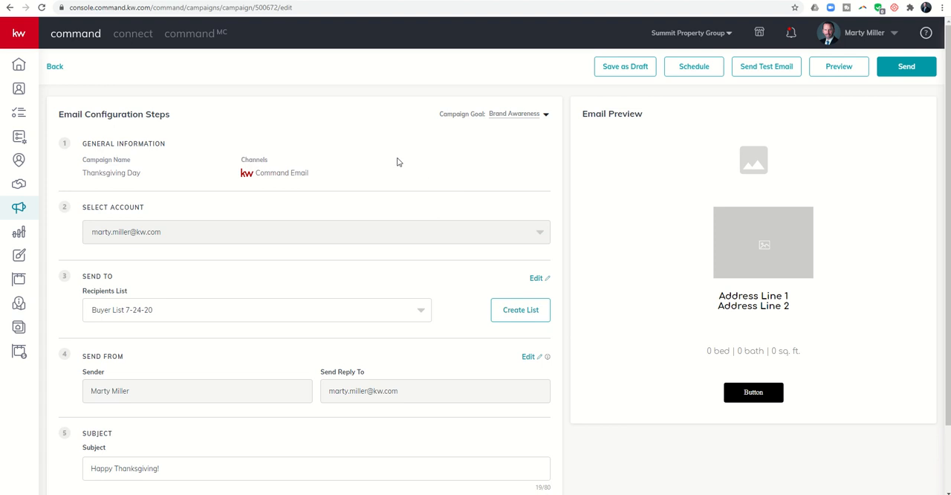
pyautogui.moveTo(695, 67)
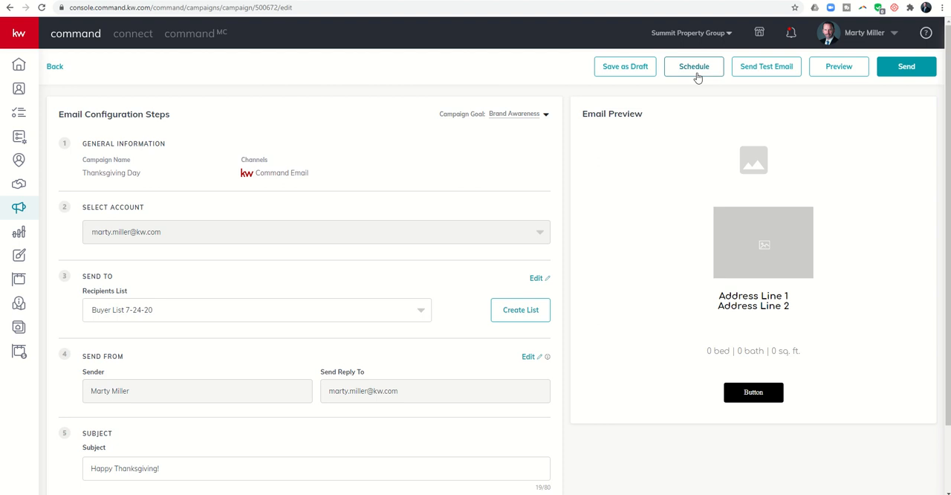
pyautogui.moveTo(372, 165)
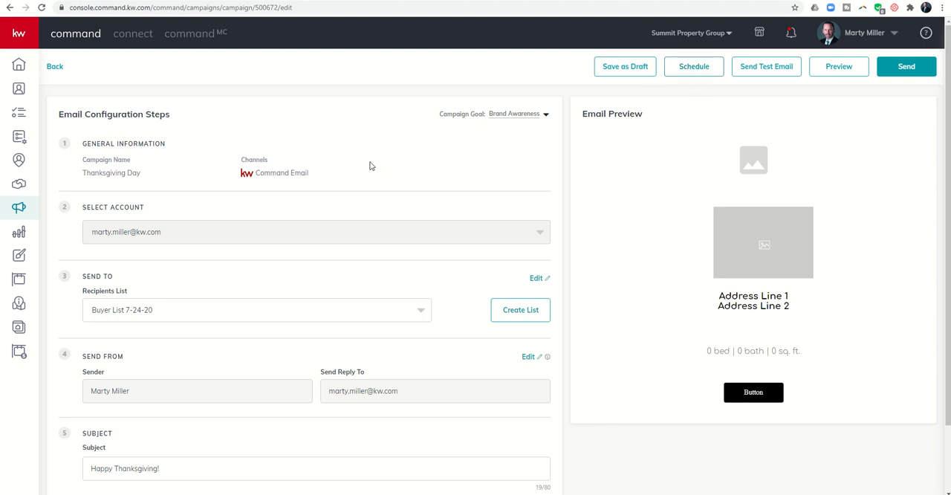
pyautogui.moveTo(128, 107)
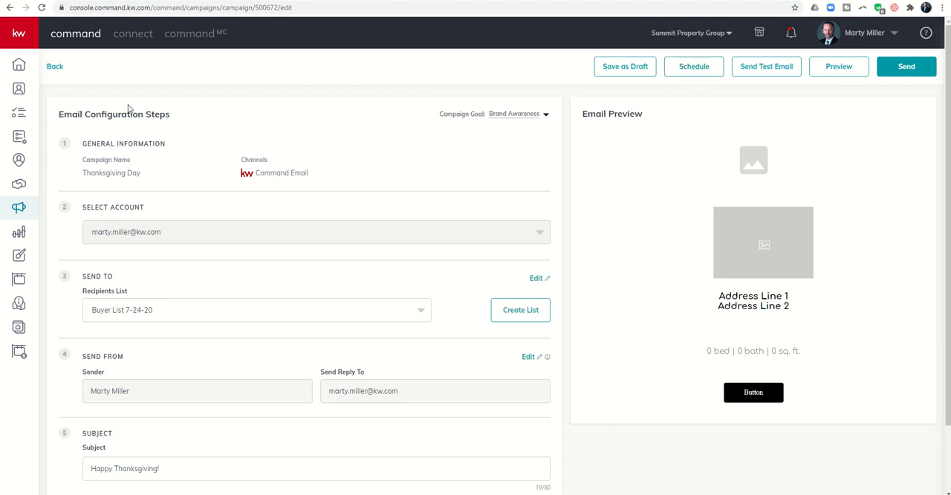
pyautogui.moveTo(108, 104)
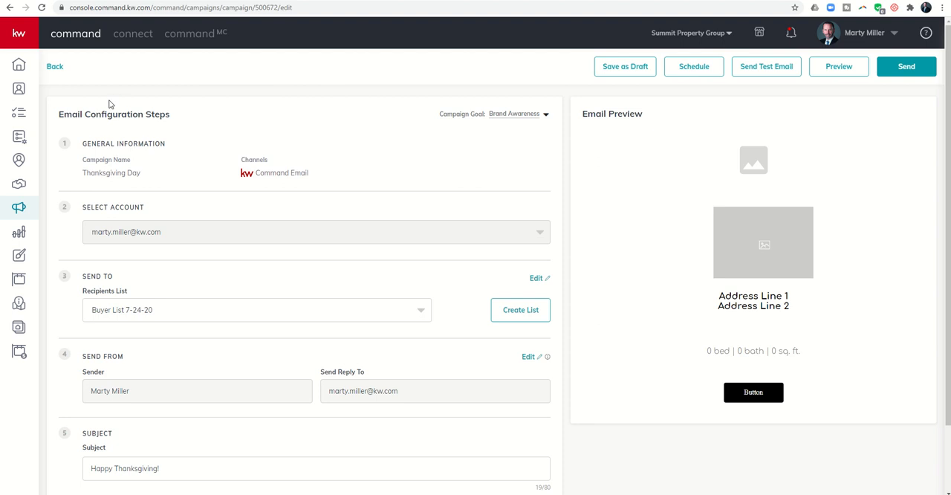
pyautogui.moveTo(206, 272)
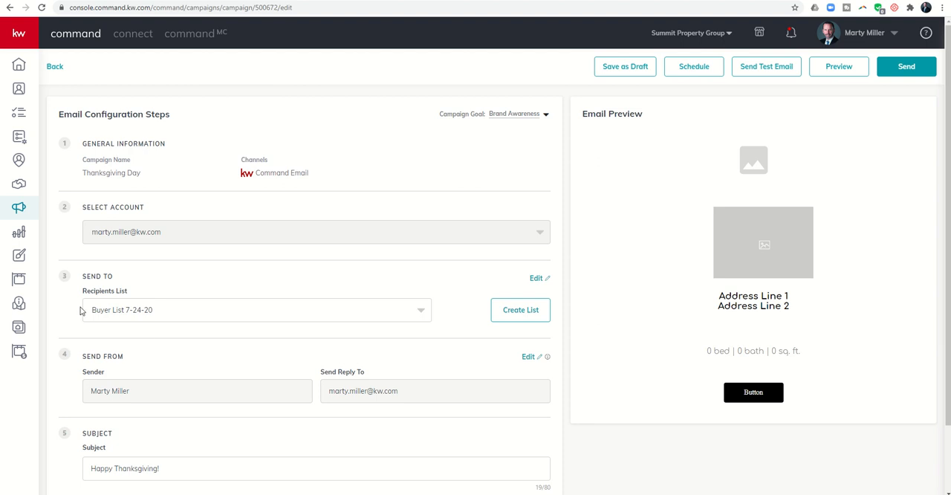
pyautogui.moveTo(206, 353)
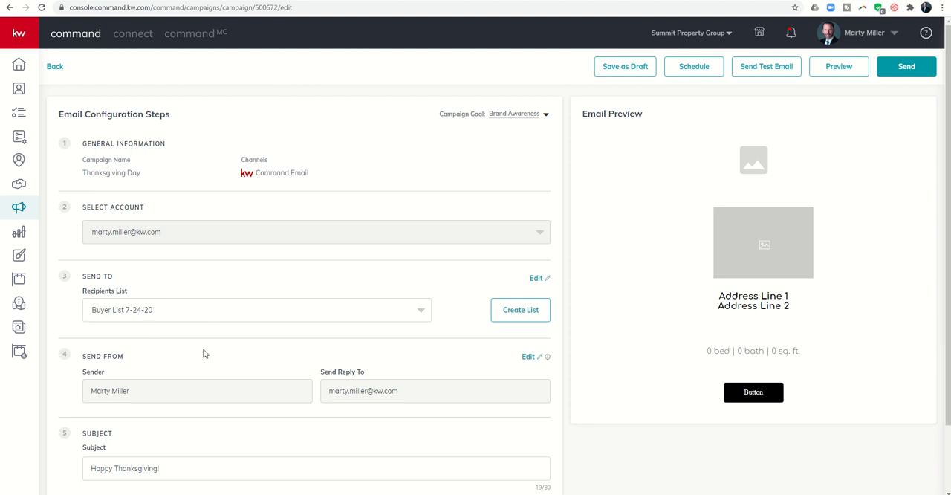
pyautogui.moveTo(226, 345)
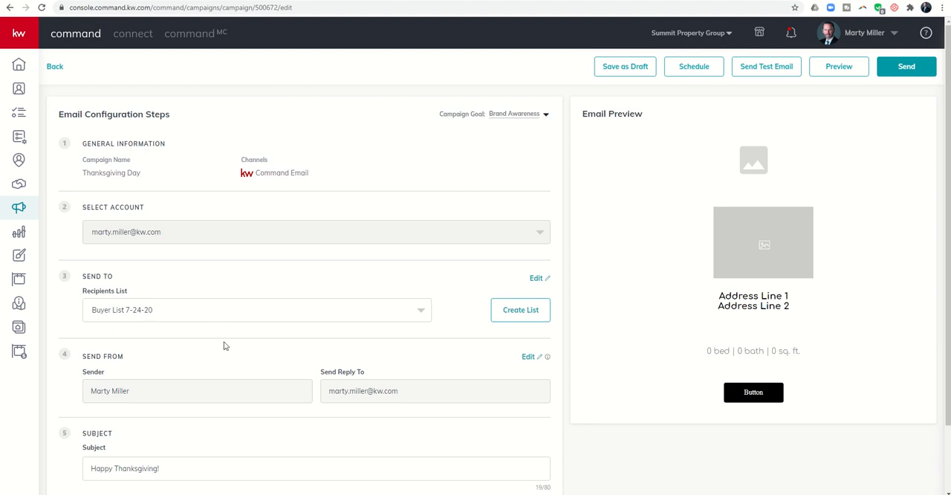
pyautogui.moveTo(693, 71)
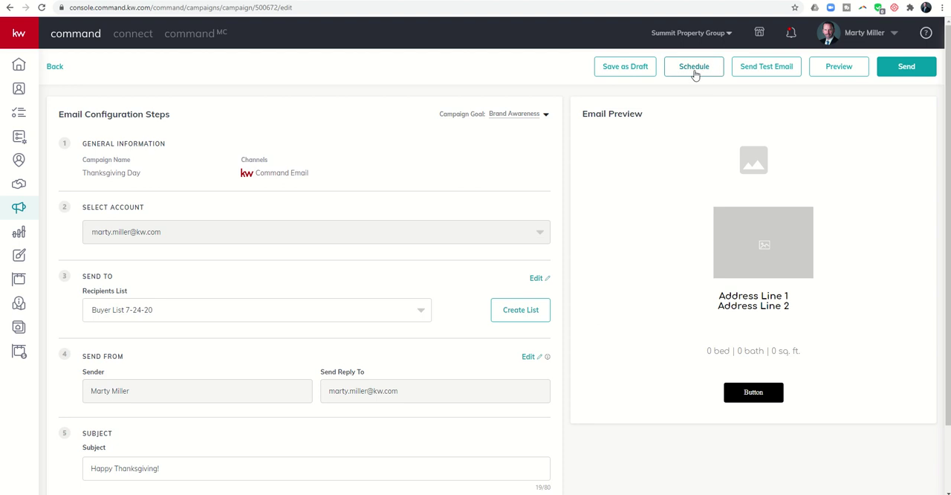
pyautogui.moveTo(695, 76)
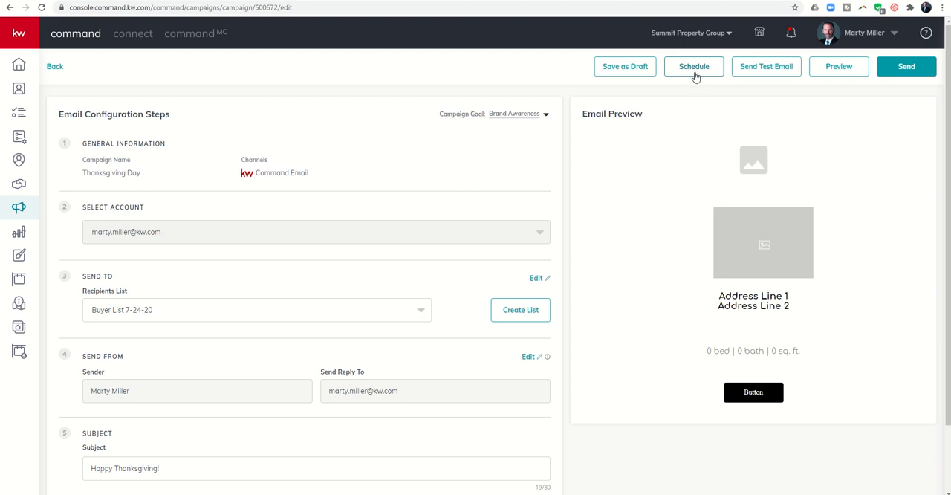
pyautogui.moveTo(407, 184)
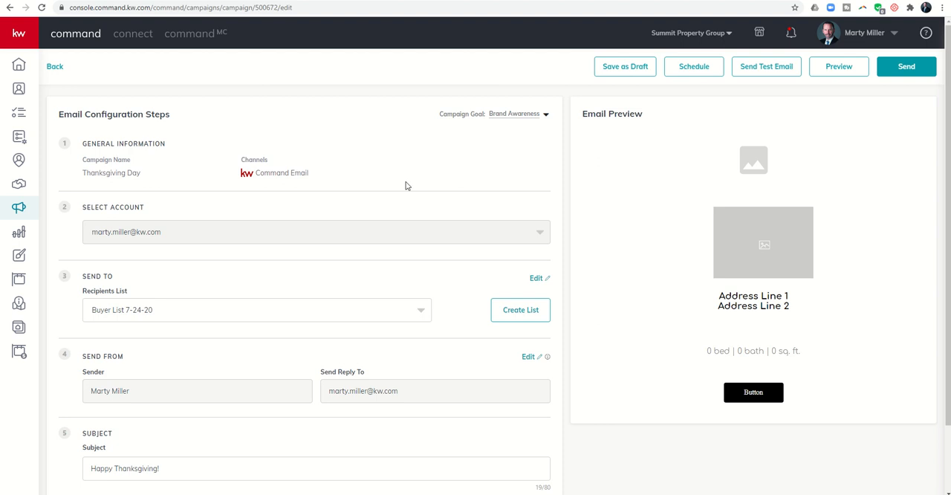